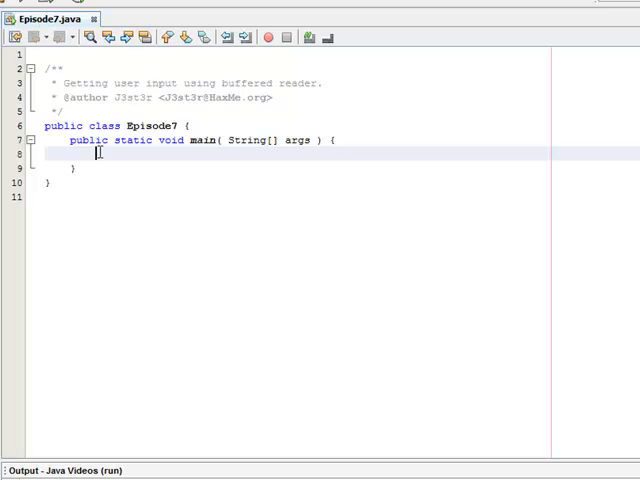
# - Declare InputStreamReader istream = new InputStreamReader(System.in) inside main
pyautogui.write('InputStre')
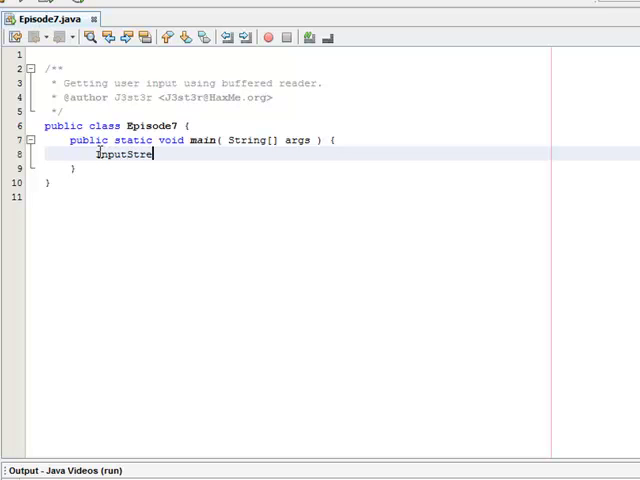
pyautogui.write('amReader')
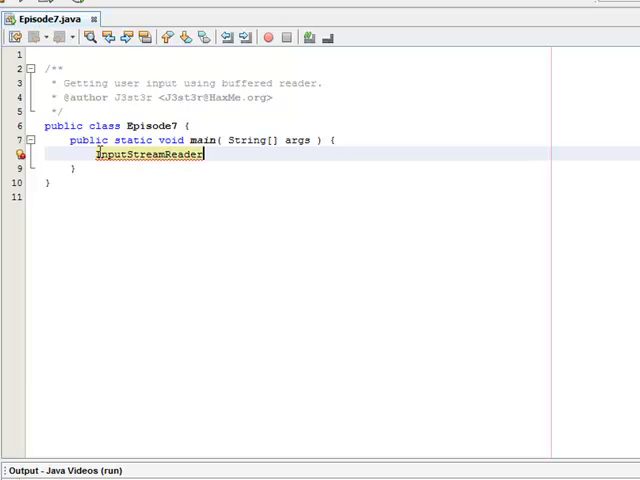
pyautogui.write('istream = new')
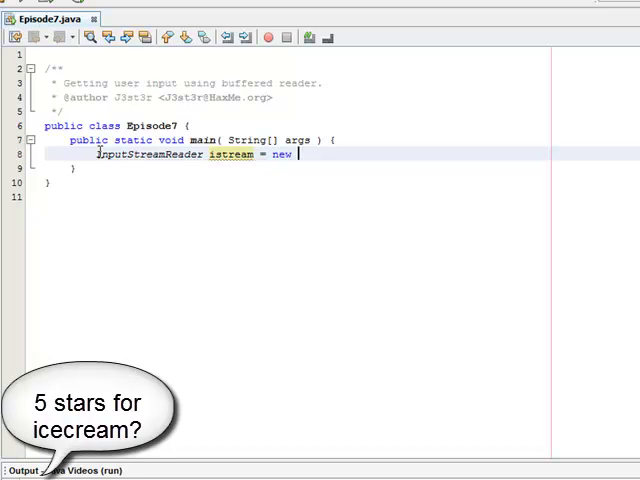
pyautogui.write('InputStreamReader(')
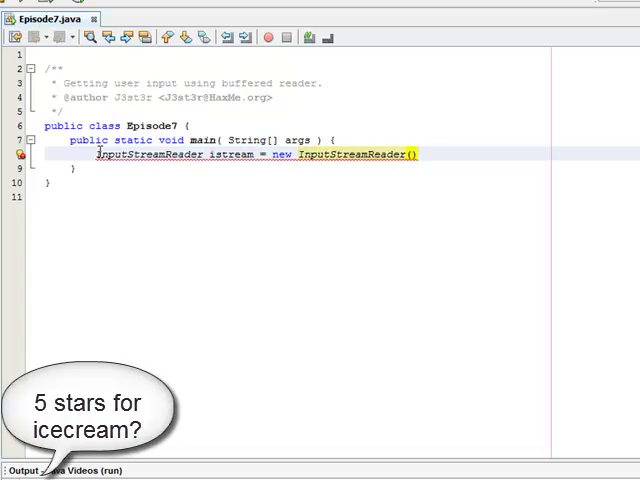
pyautogui.click(410, 155)
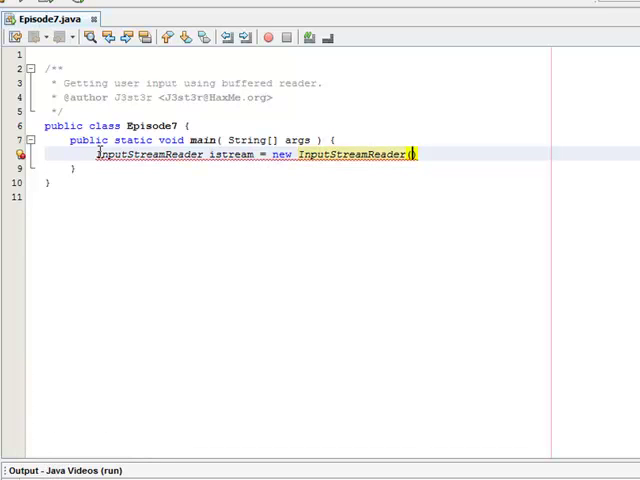
pyautogui.write('System.')
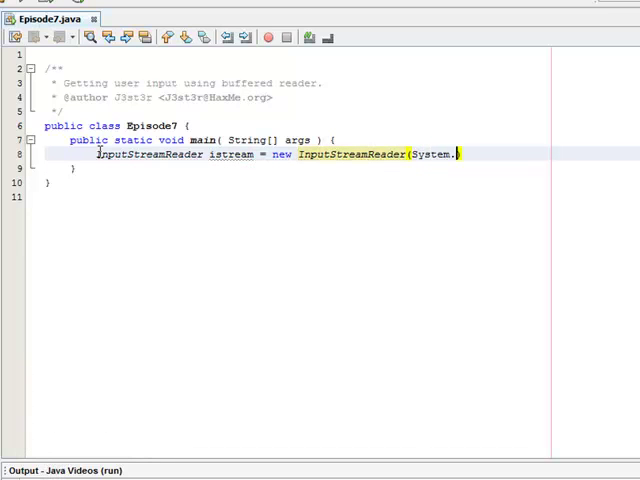
pyautogui.write('in);')
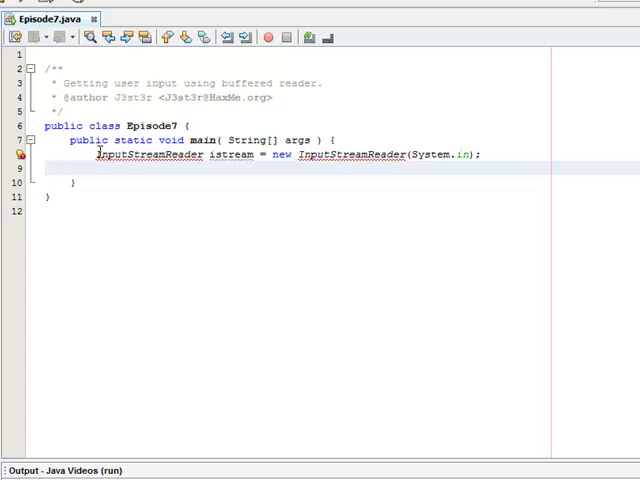
# - Declare BufferedReader br = new BufferedReader(istream) on the next line
pyautogui.write('BufferedRe')
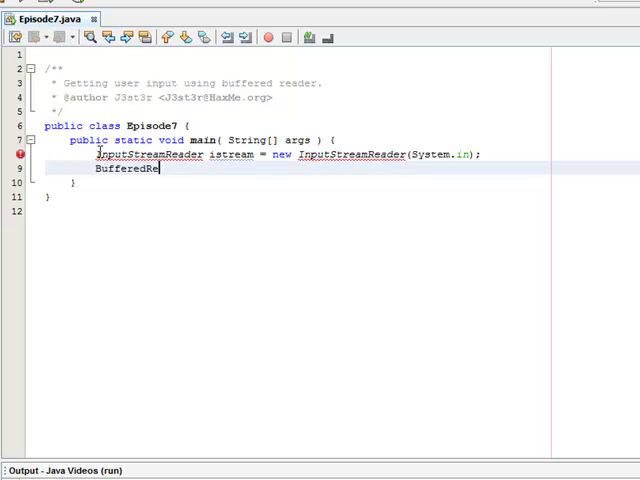
pyautogui.write('ader')
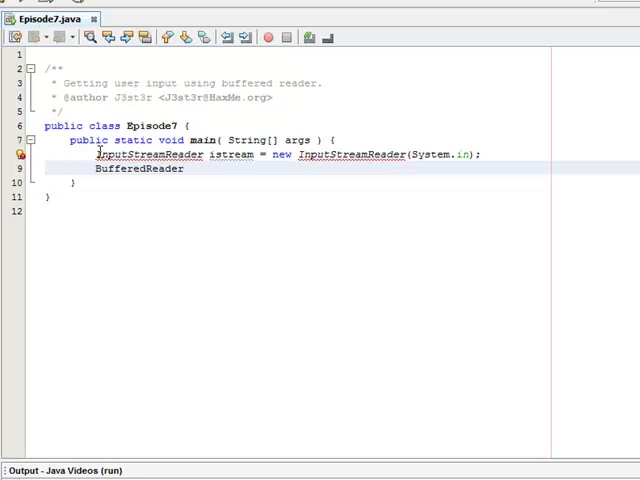
pyautogui.write('br =')
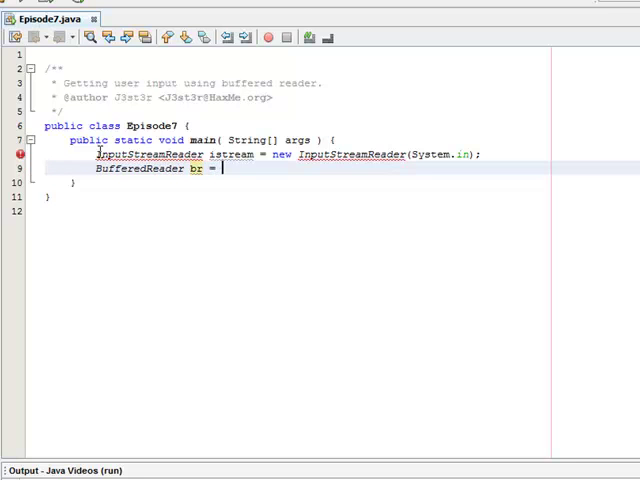
pyautogui.write('new')
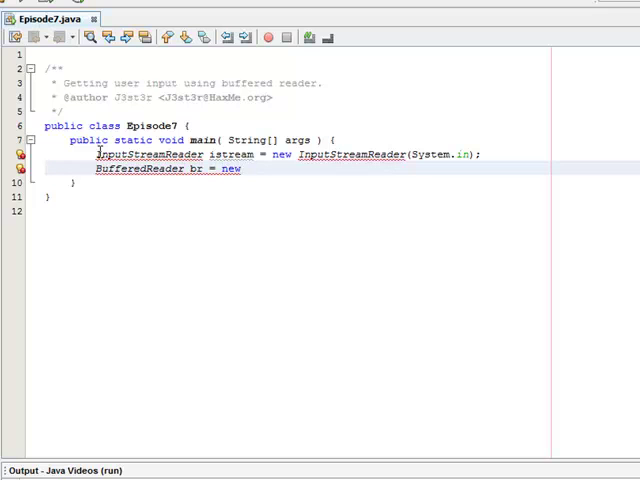
pyautogui.write('Buffer')
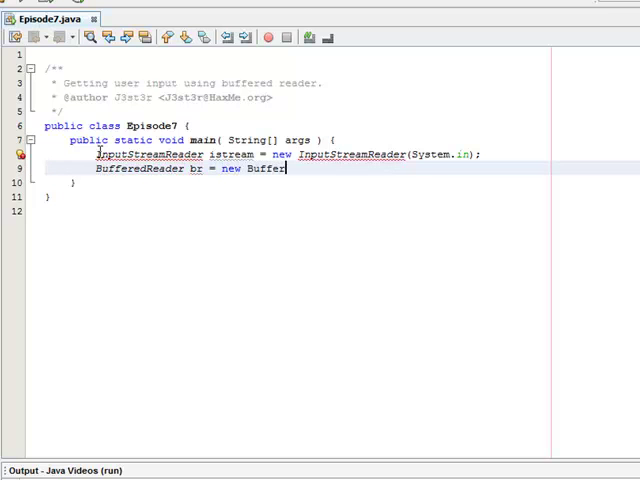
pyautogui.write('edReader')
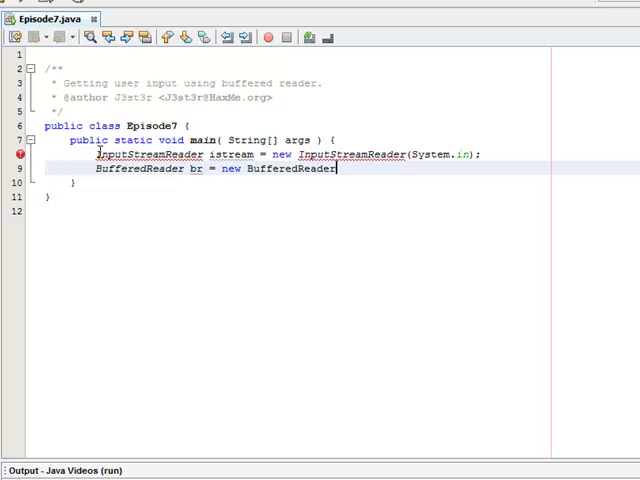
pyautogui.write('()')
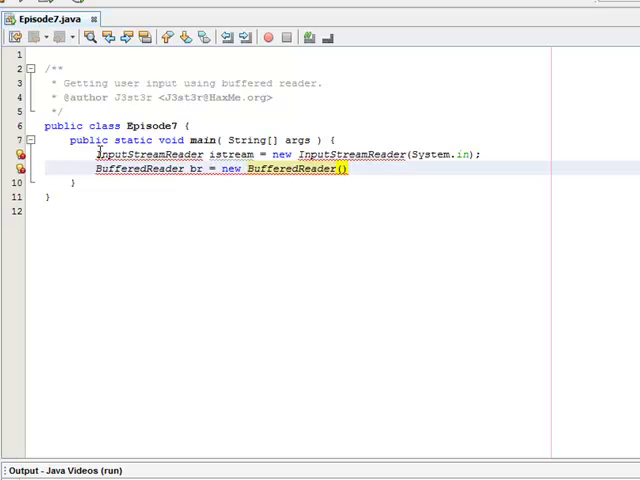
pyautogui.write('istream);')
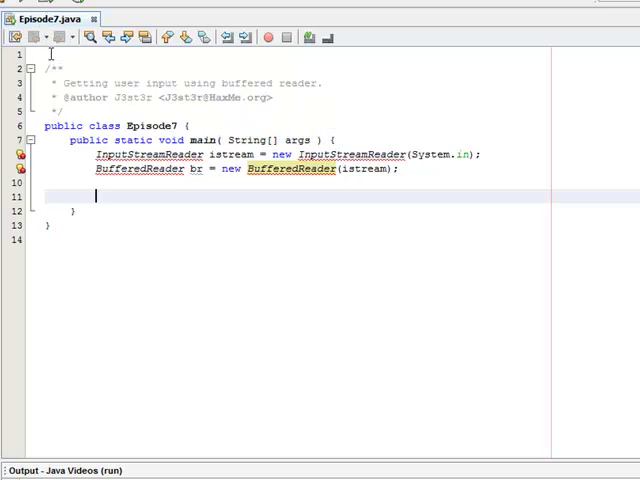
# - Add import statements for java.io.InputStreamReader and java.io.BufferedReader at line 1
pyautogui.write('import')
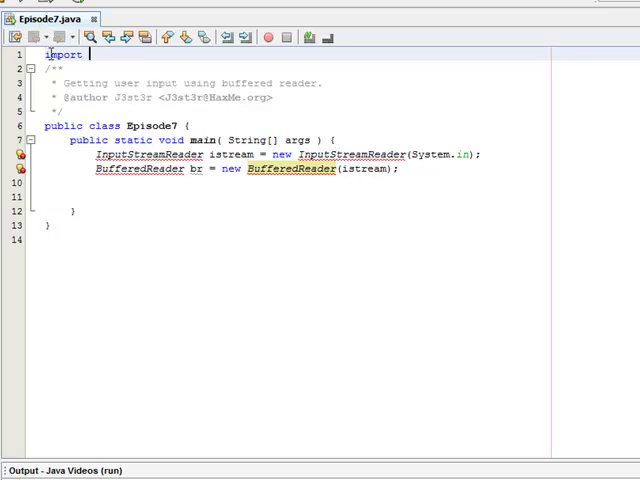
pyautogui.write('java.io')
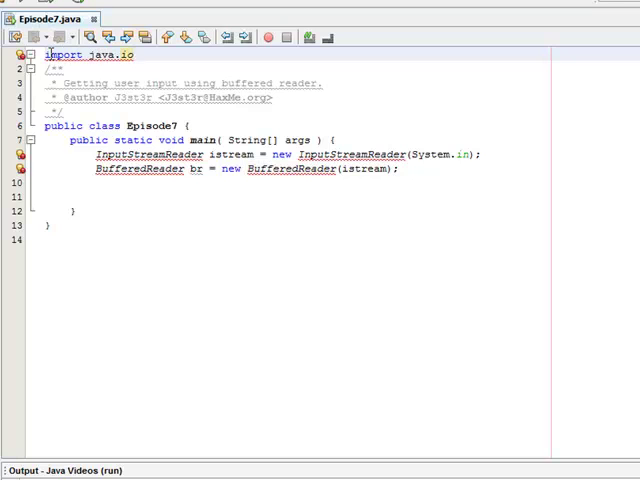
pyautogui.write('.InputStreamReader;')
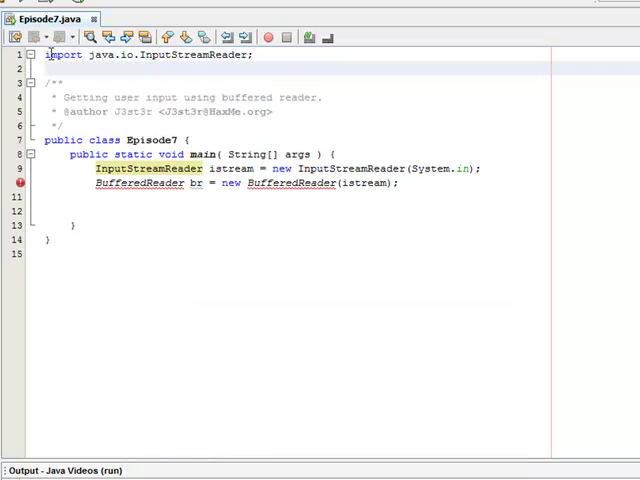
pyautogui.write('import java.io.BufferedReader;')
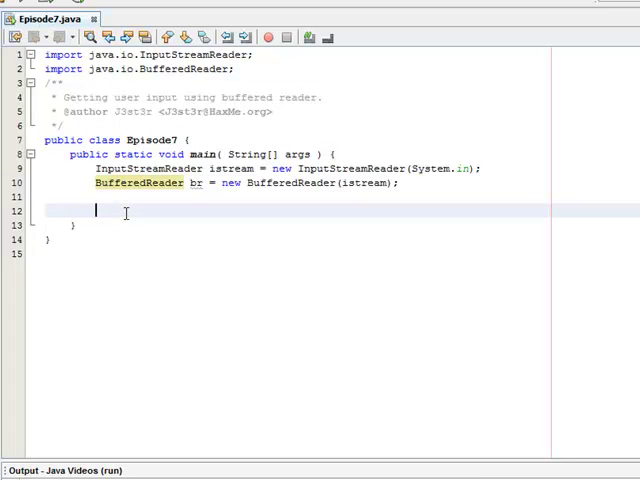
# - Print the prompt "Hello, what's your name?" with System.out.println
pyautogui.write('System.out')
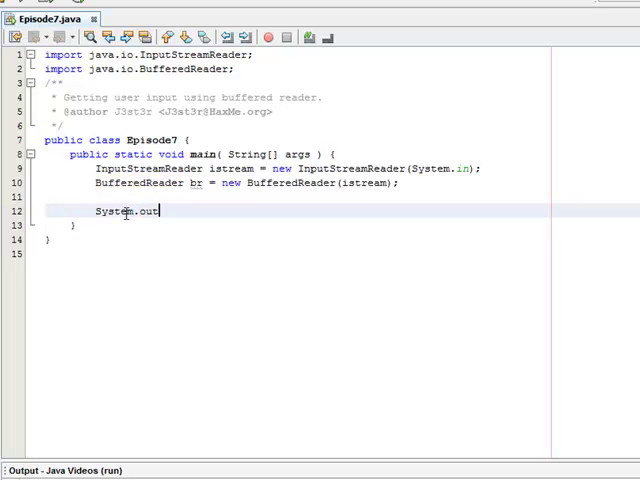
pyautogui.write('.println()')
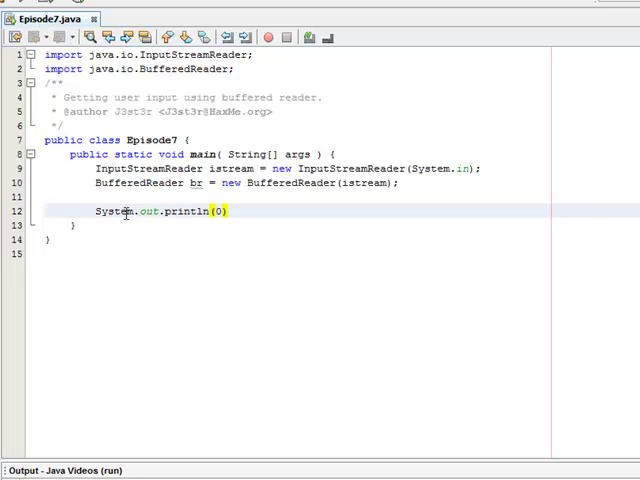
pyautogui.write('""')
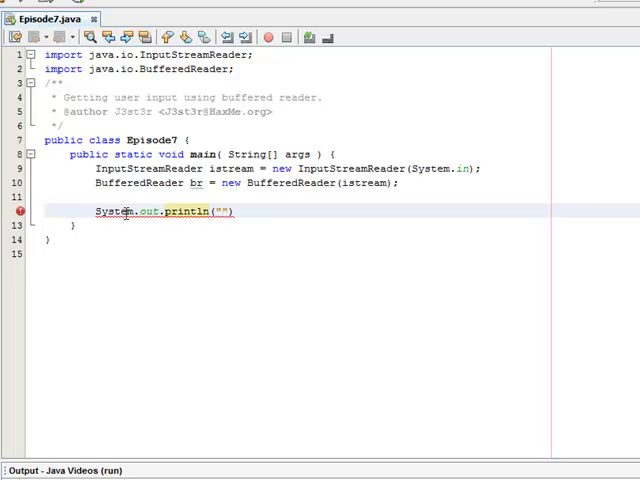
pyautogui.write('Hello,')
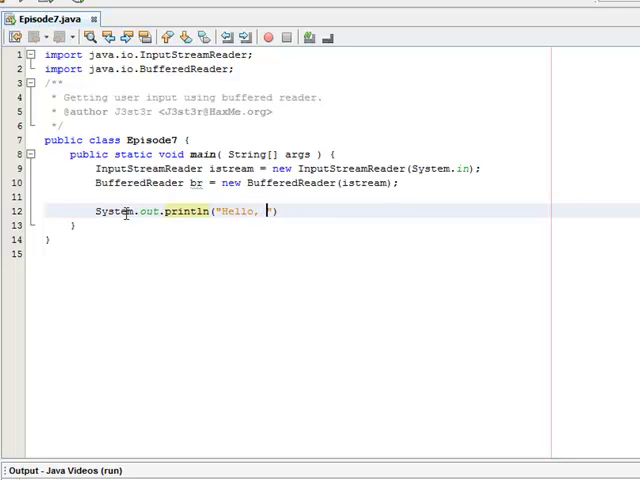
pyautogui.write("what's your name")
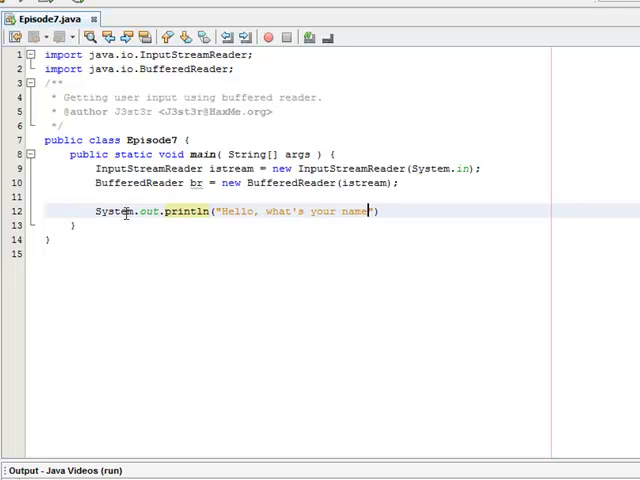
pyautogui.write('?')
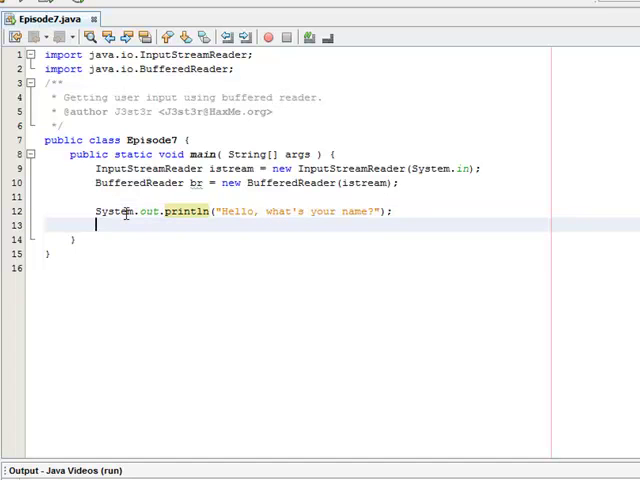
# - Read the reply into String name using br.readLine()
pyautogui.write('String')
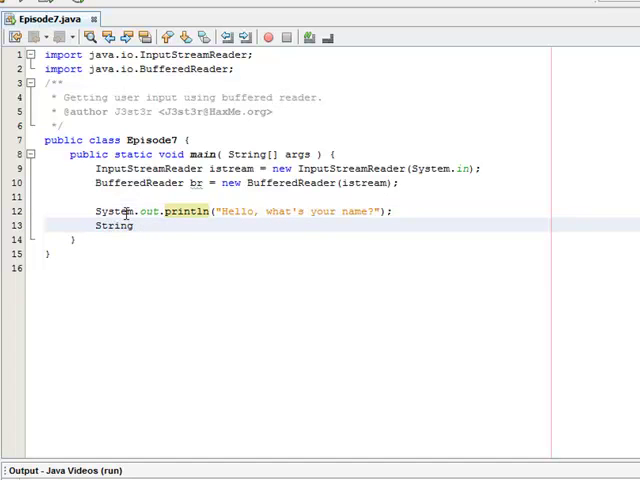
pyautogui.write('name =')
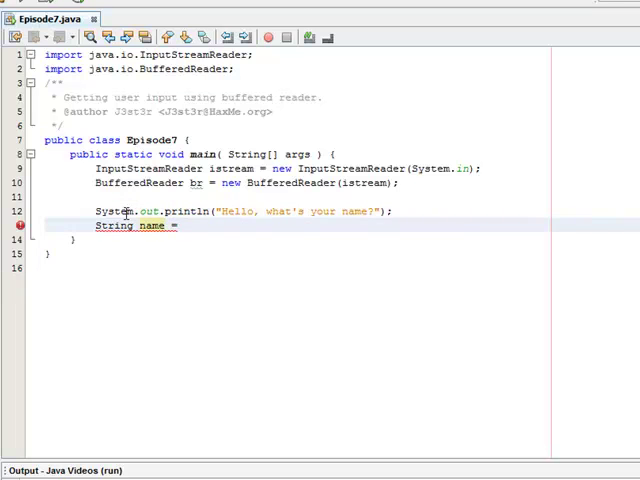
pyautogui.write('br.readLine();')
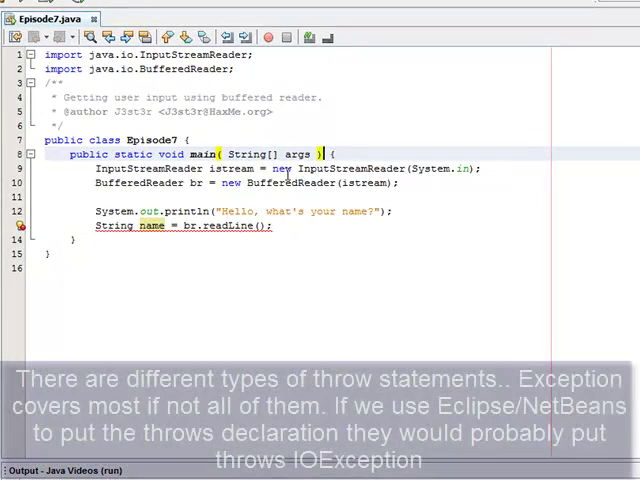
# - Add 'throws Exception' to the main method signature
pyautogui.write('throw')
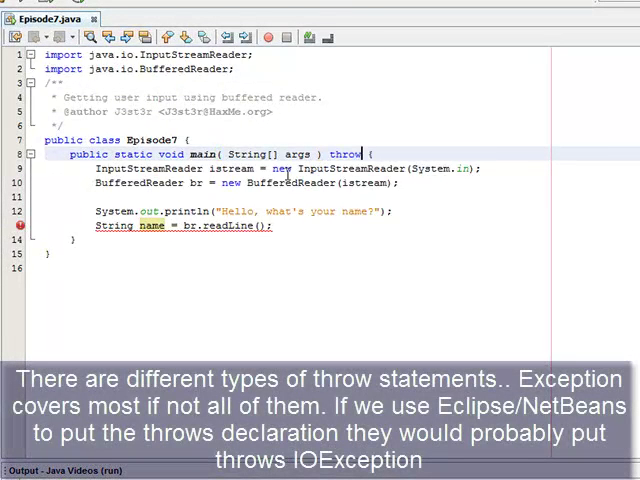
pyautogui.write('s Exception')
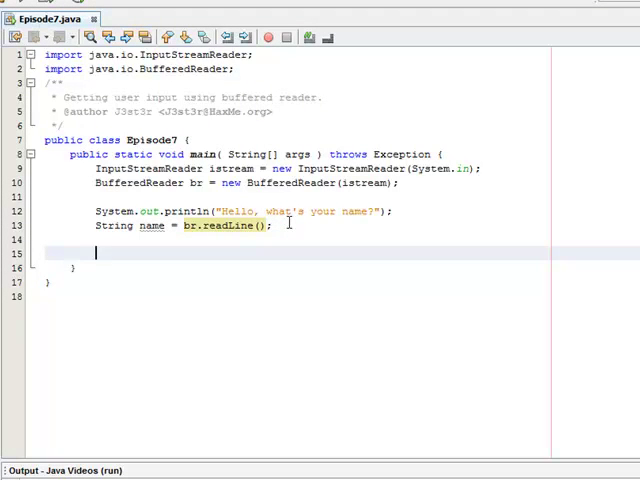
# - Add System.out.println("Hello " + name); after the readLine statement
pyautogui.write('System.out.')
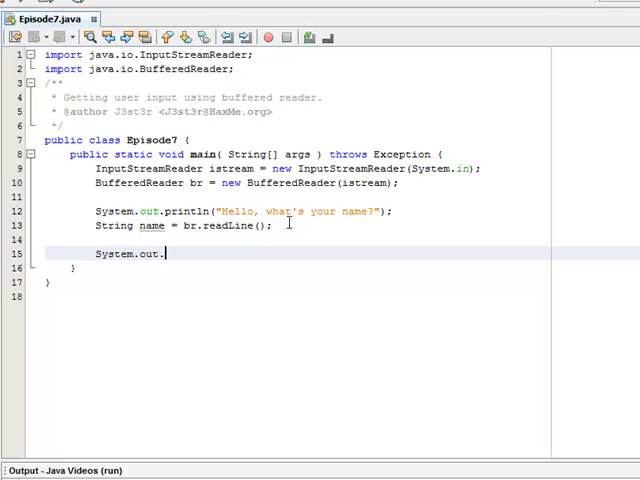
pyautogui.write('println()')
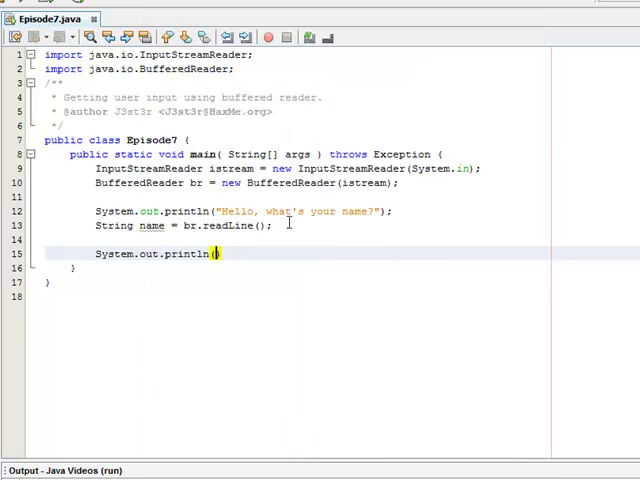
pyautogui.write('""')
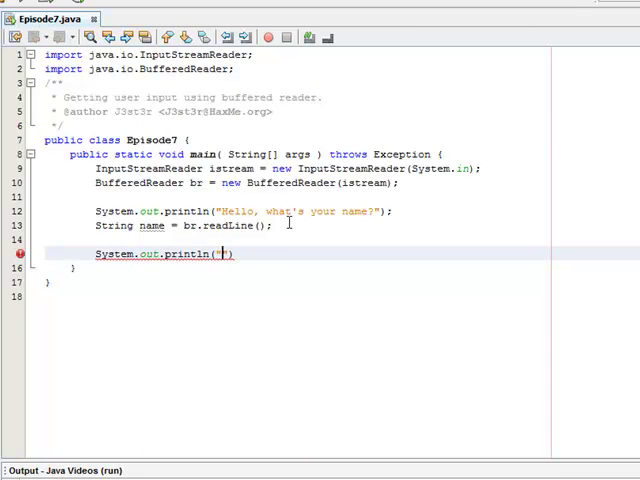
pyautogui.write('Hello')
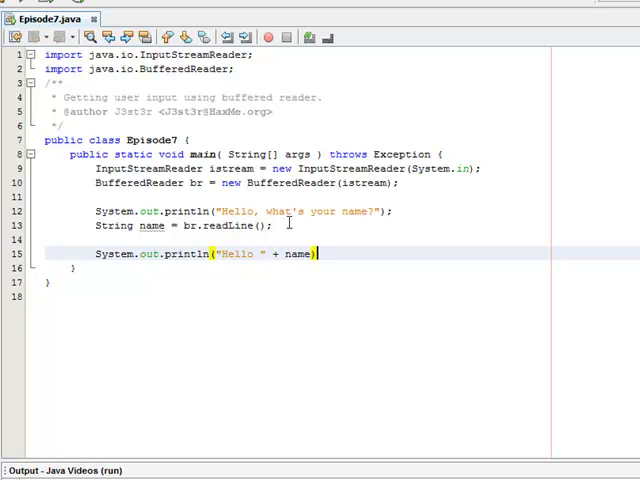
pyautogui.write(';')
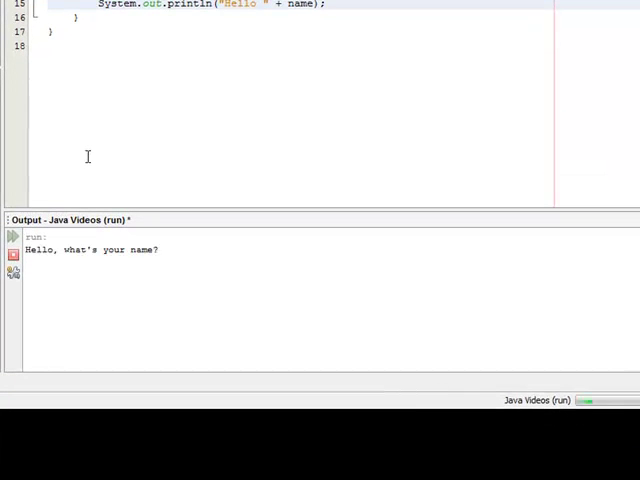
# - Run Episode7, enter a name in Output, and return to the editor
pyautogui.write('Js')
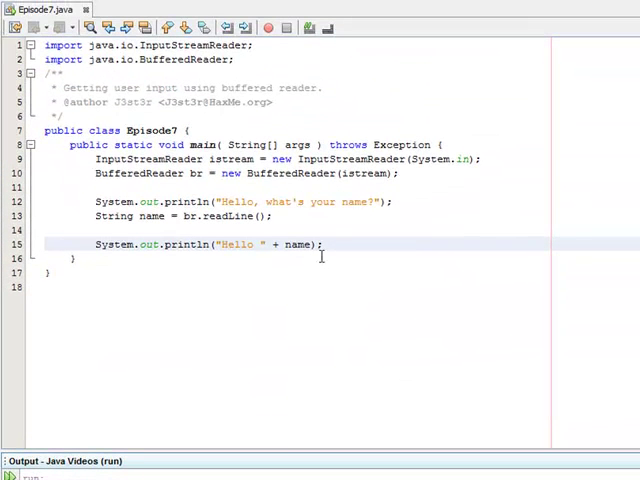
pyautogui.moveTo(294, 205)
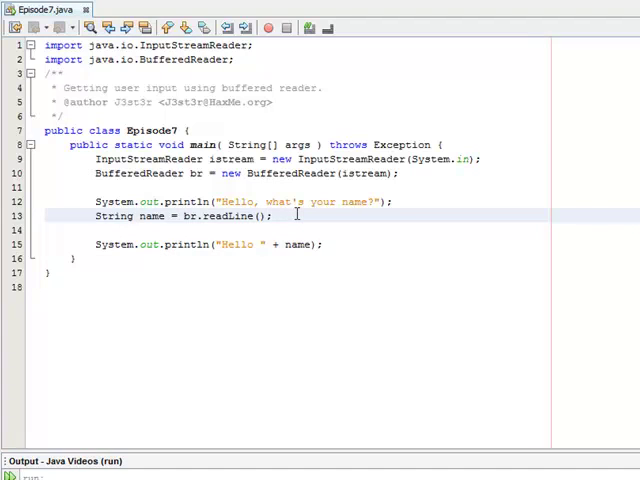
# - Print "What year were you born?" and read the answer into String bYear
pyautogui.click(274, 216)
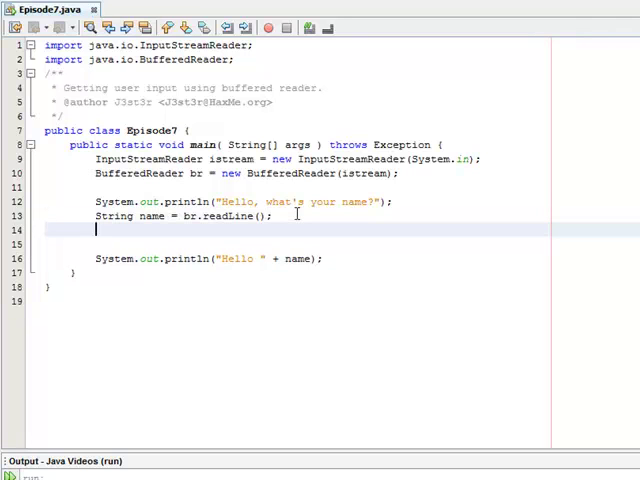
pyautogui.write('System.out.println("')
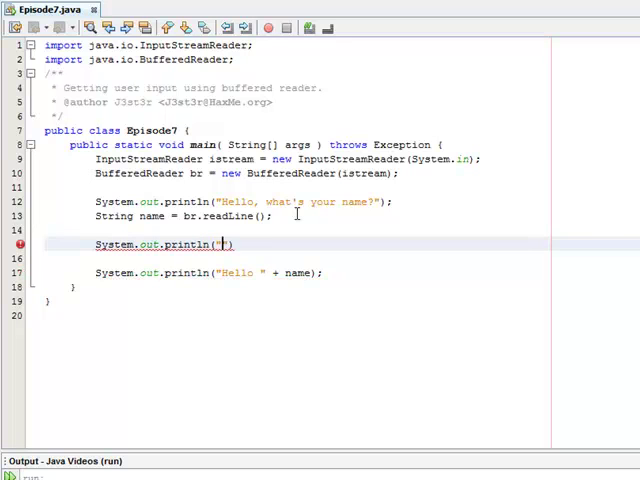
pyautogui.write('What year th')
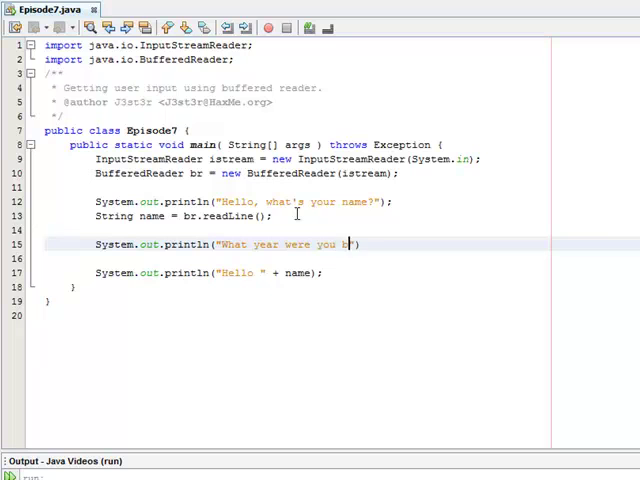
pyautogui.write('orn?')
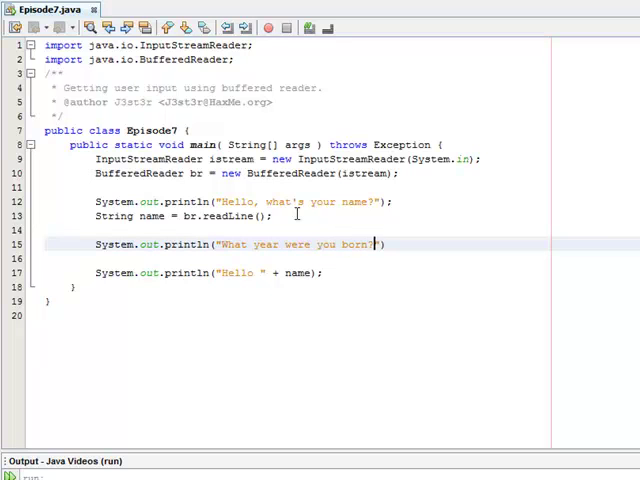
pyautogui.press('enter')
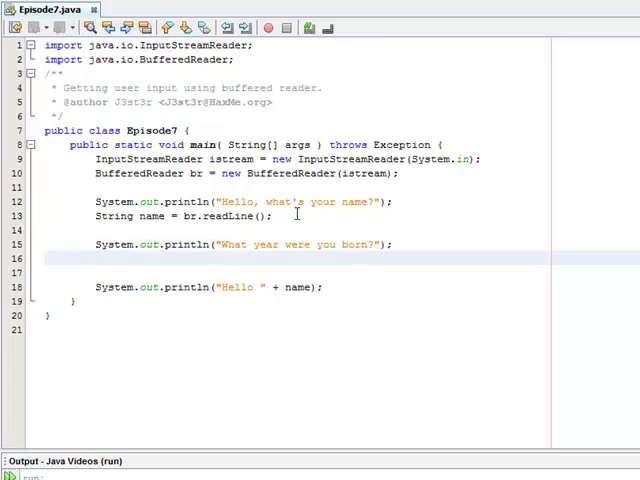
pyautogui.click(96, 258)
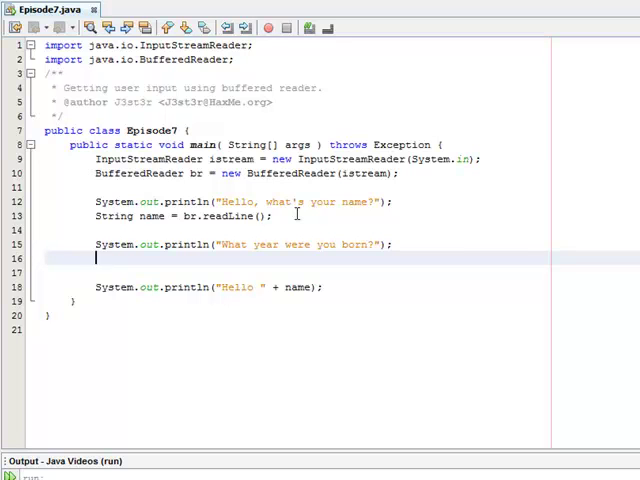
pyautogui.write('Strin')
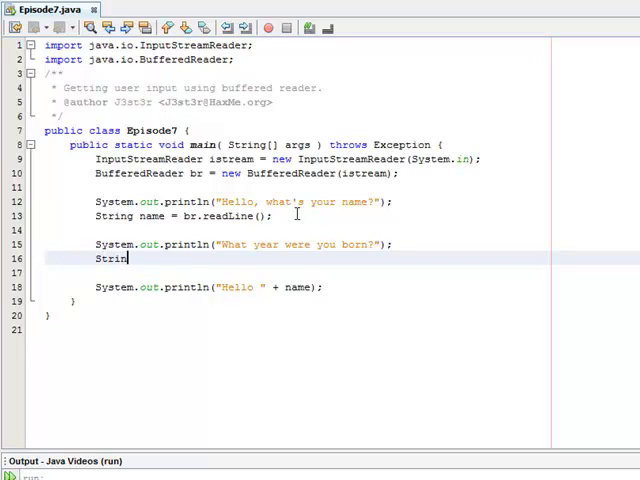
pyautogui.write('bYear')
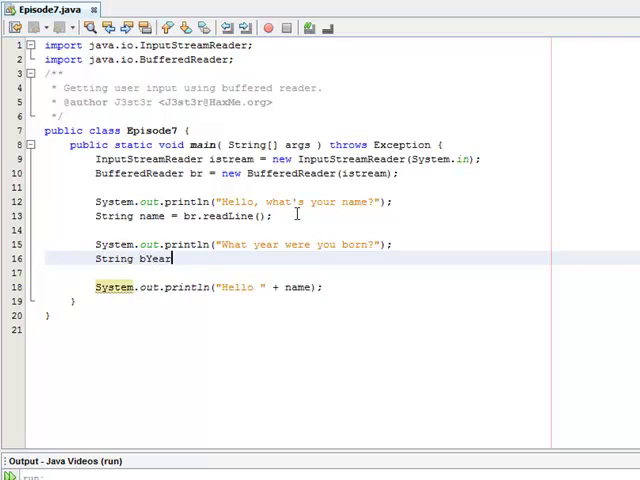
pyautogui.write('= br.readLine();')
pyautogui.write('S')
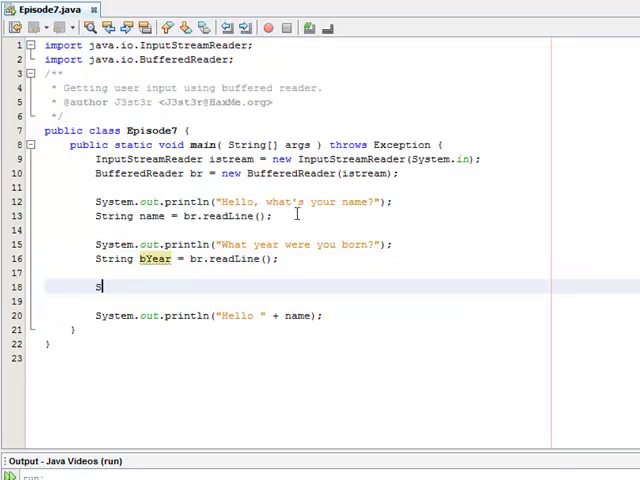
# - Print "What is the current year?" and read the answer into String cYear
pyautogui.write('ystem.out.println("What is the current year?");')
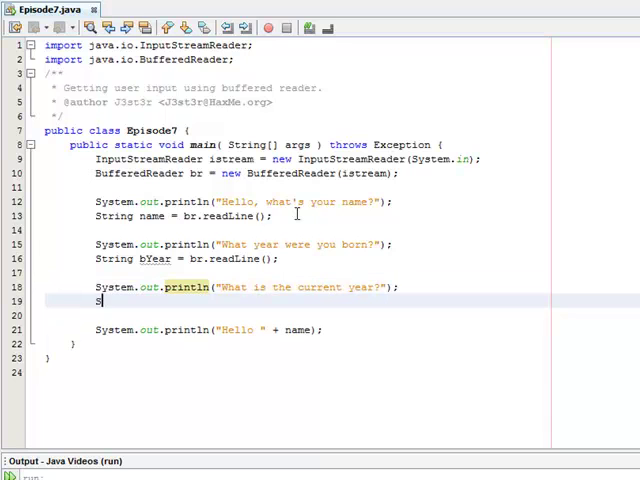
pyautogui.write('String cYear')
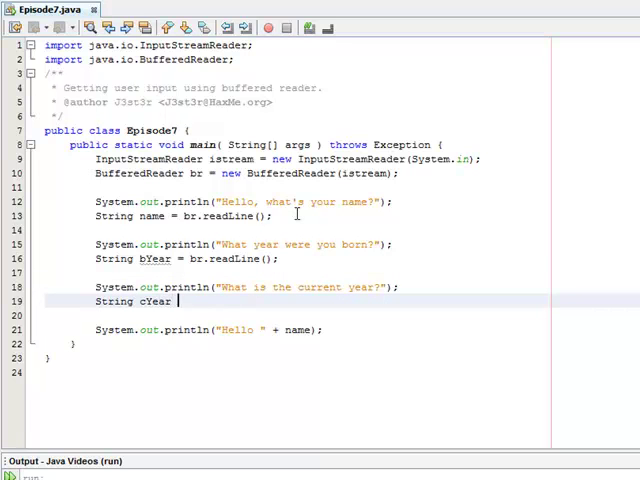
pyautogui.write('br.')
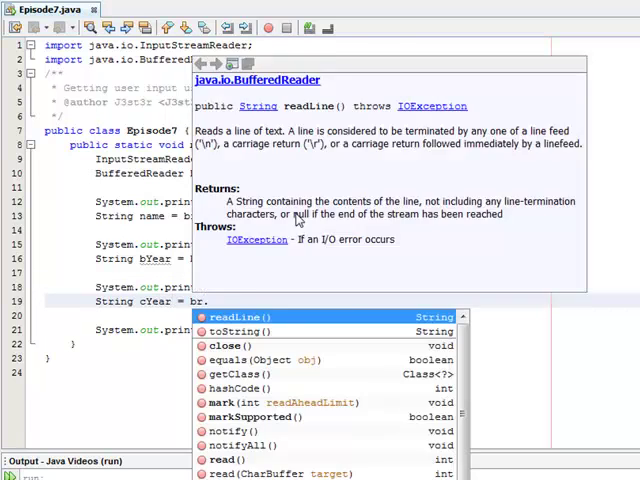
pyautogui.press('Escape')
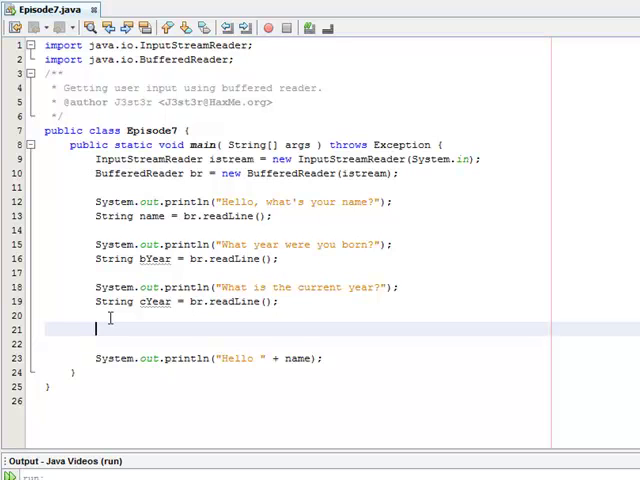
# - Declare int birthYear = Integer.parseInt(bYear) and int currentYear = Integer.parseInt(cYear)
pyautogui.write('int')
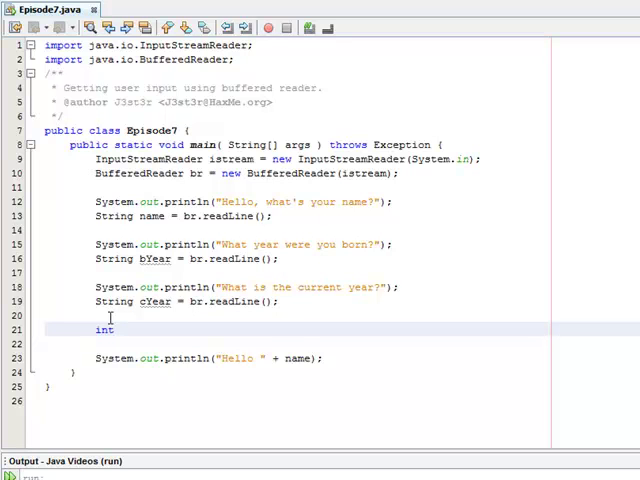
pyautogui.write('birthYear')
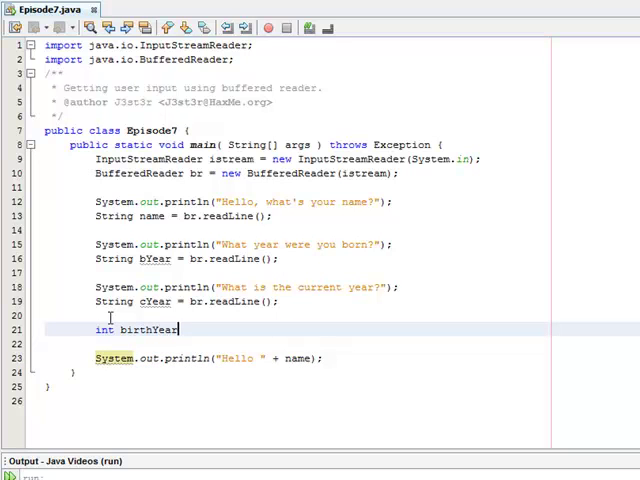
pyautogui.write('=')
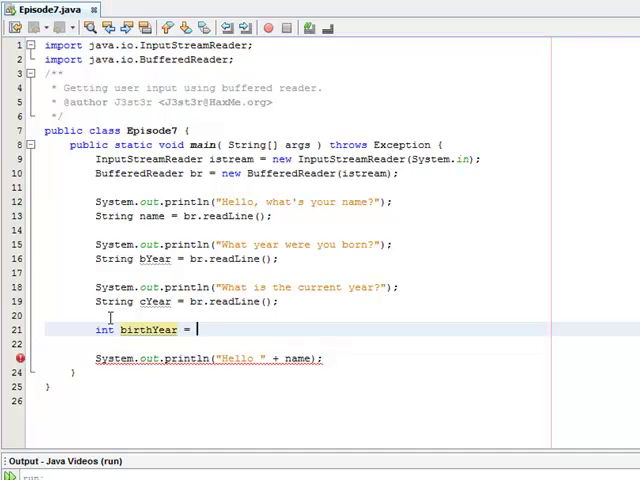
pyautogui.write('Integer.parseInt(name')
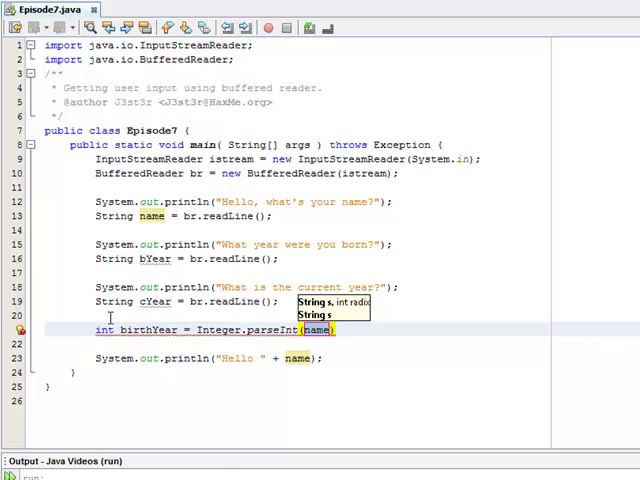
pyautogui.write('bYear')
pyautogui.click(342, 343)
pyautogui.write('i')
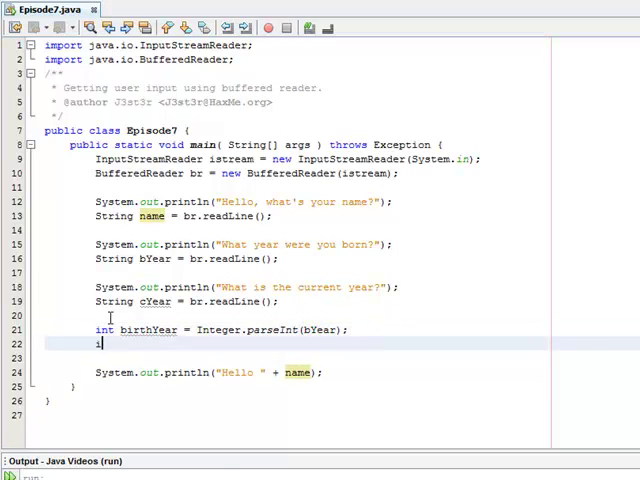
pyautogui.write('nt currentYear = Integer.parseInt(c')
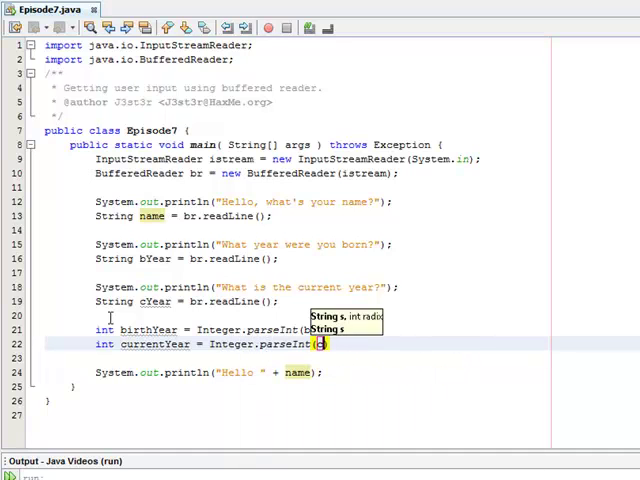
pyautogui.write('cYear);')
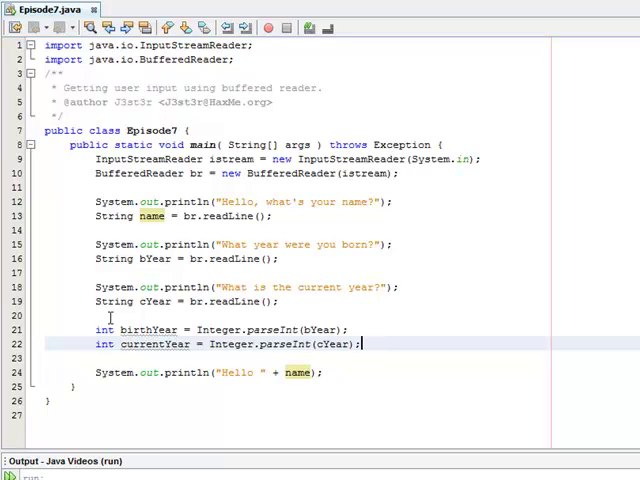
pyautogui.press('enter')
pyautogui.write('int age = currentYear - BirthYear;')
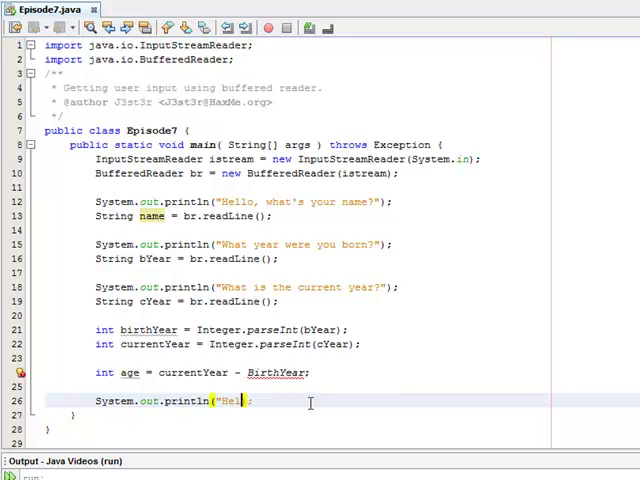
# - Compute age and print "Wow, " + name + " you will be " + age + " years old this year!"
pyautogui.write('Wow,')
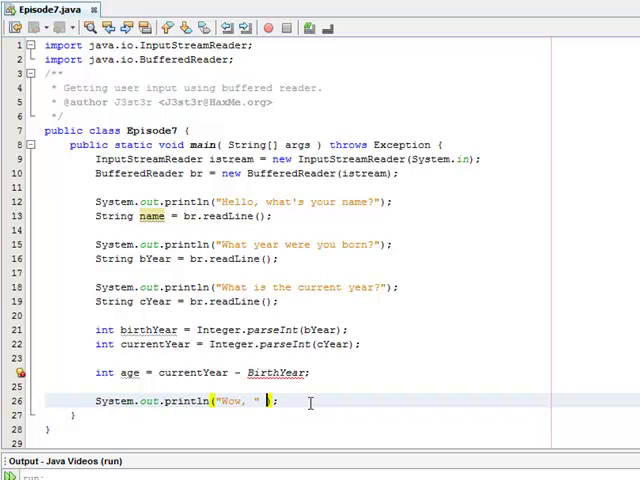
pyautogui.write('+ name + " you will be " + age + "')
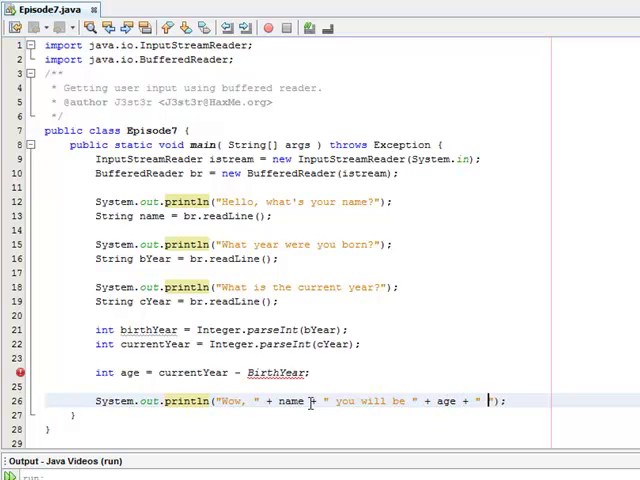
pyautogui.write('years old this year!')
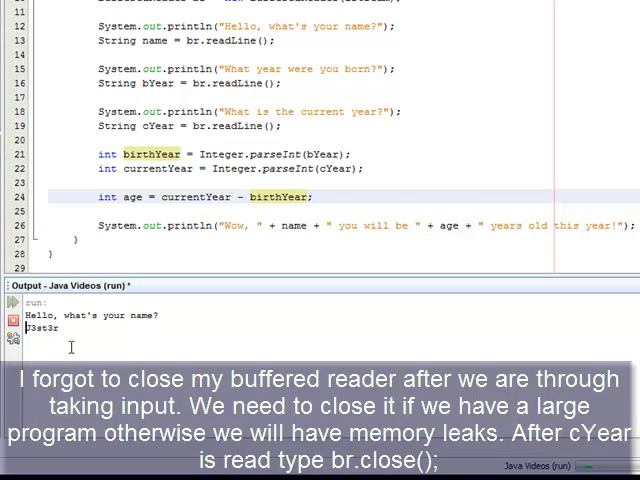
# - Submit the entered name in the Output window so the program asks for the birth year
pyautogui.press('enter')
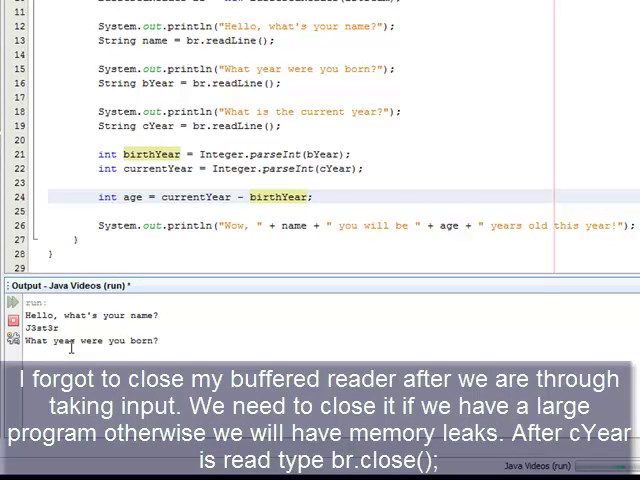